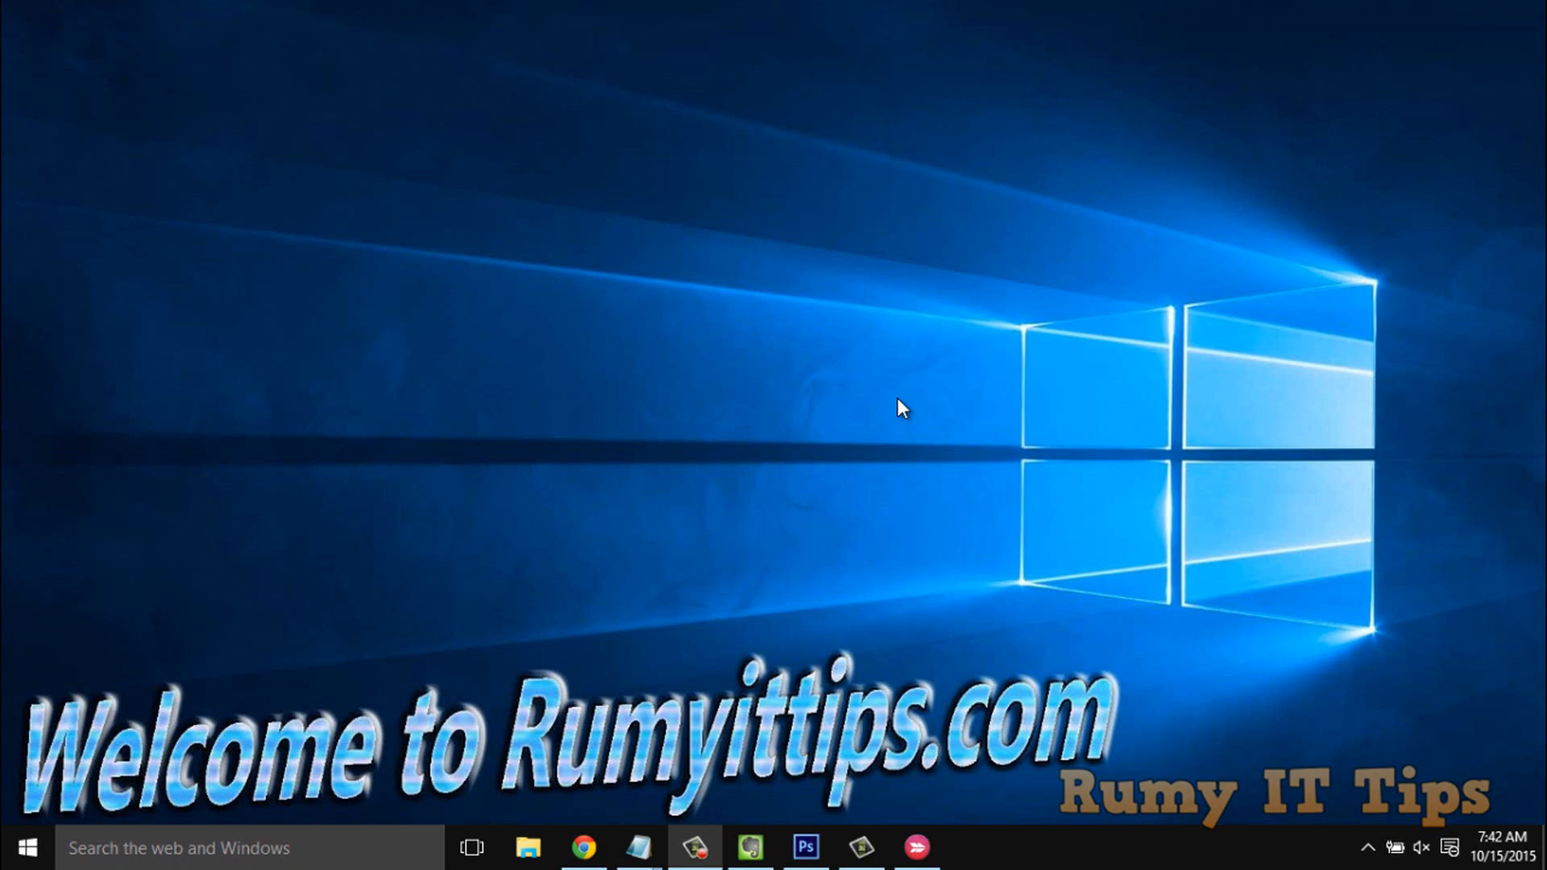
Step: Bring up the Run dialog with Win+R from the desktop
key(Win+r)
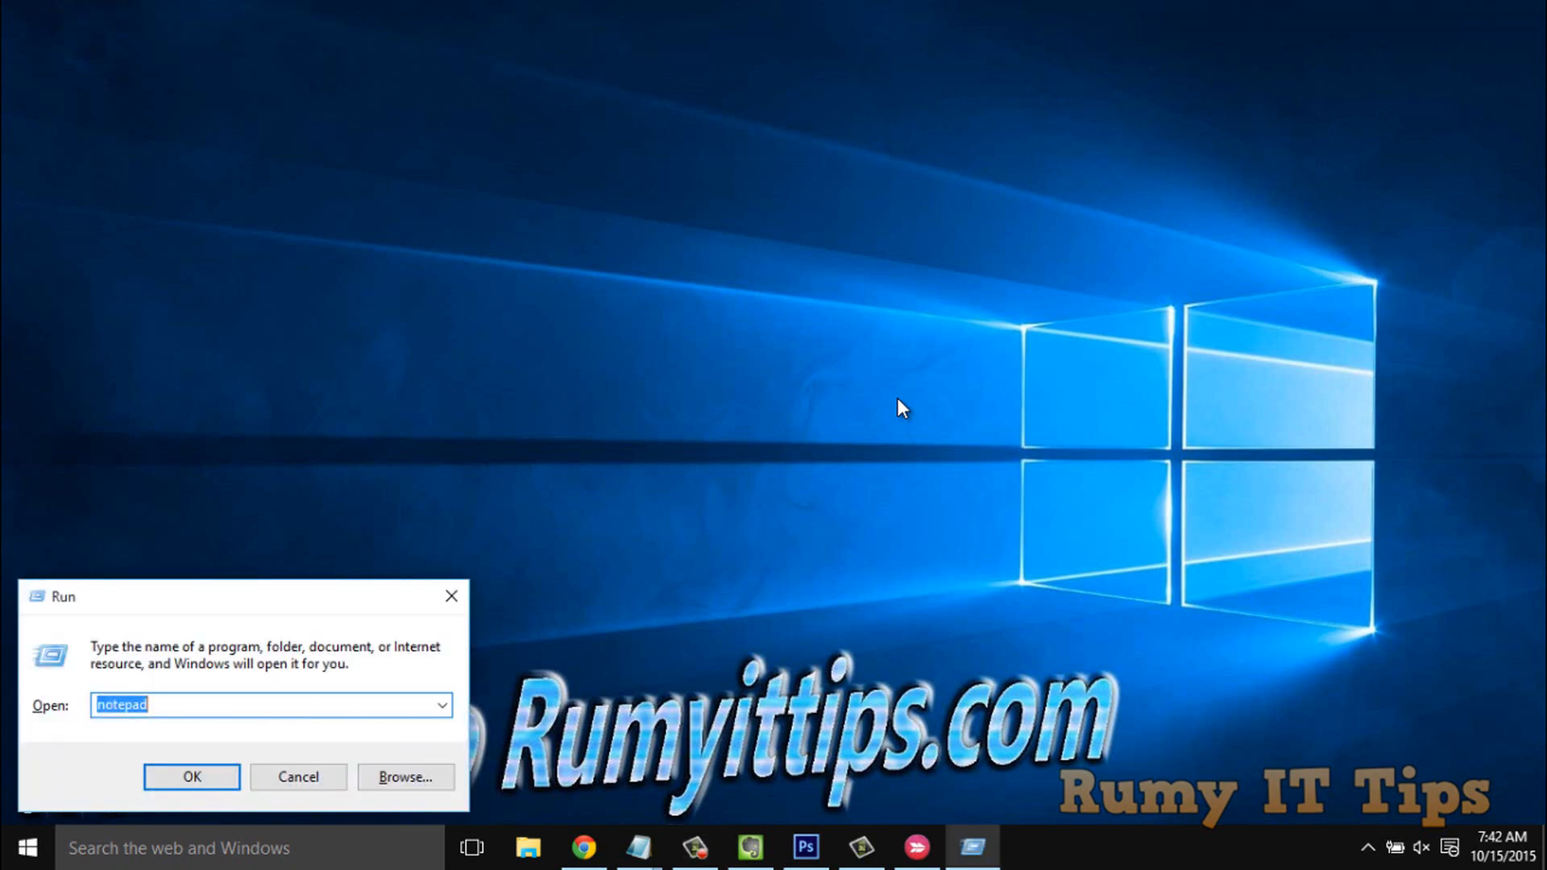
Step: Launch cmd from Run and list the computer's accounts with net user
text(cmd)
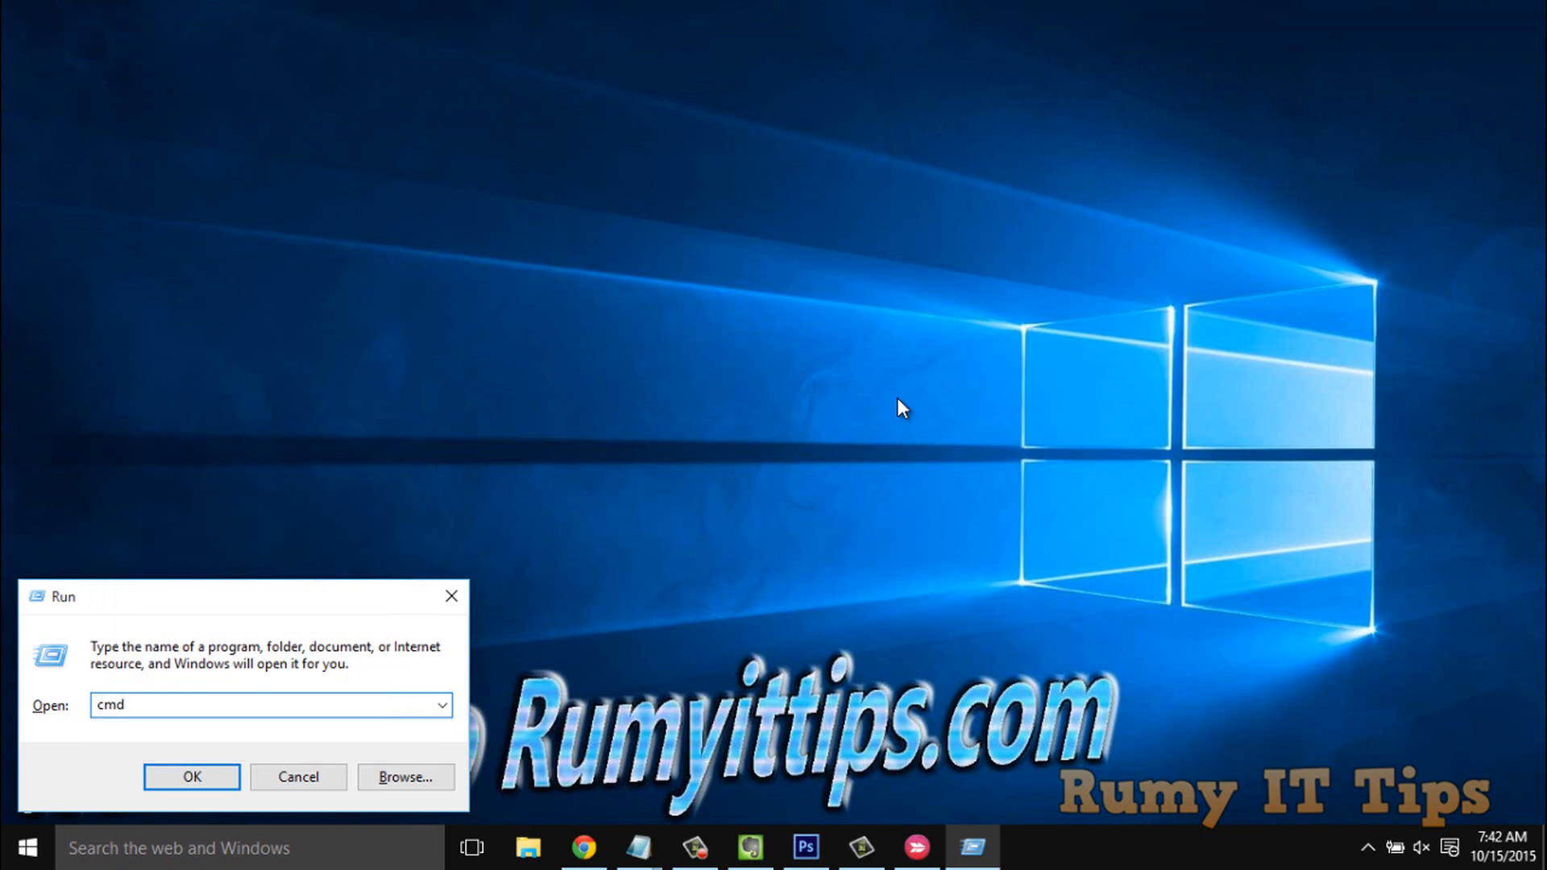
click(192, 777)
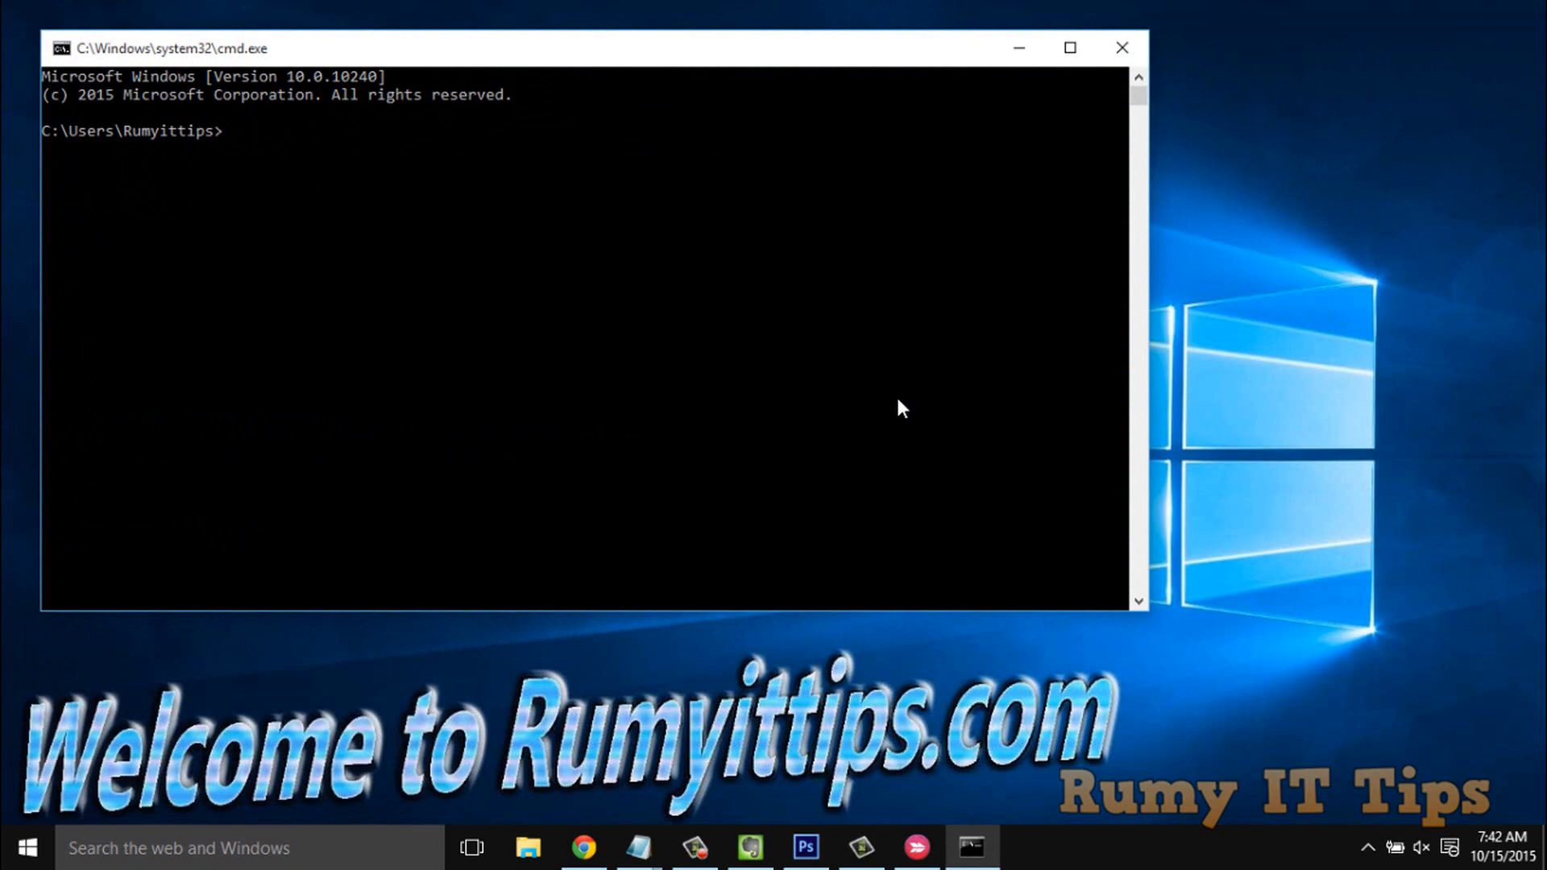
text(ne)
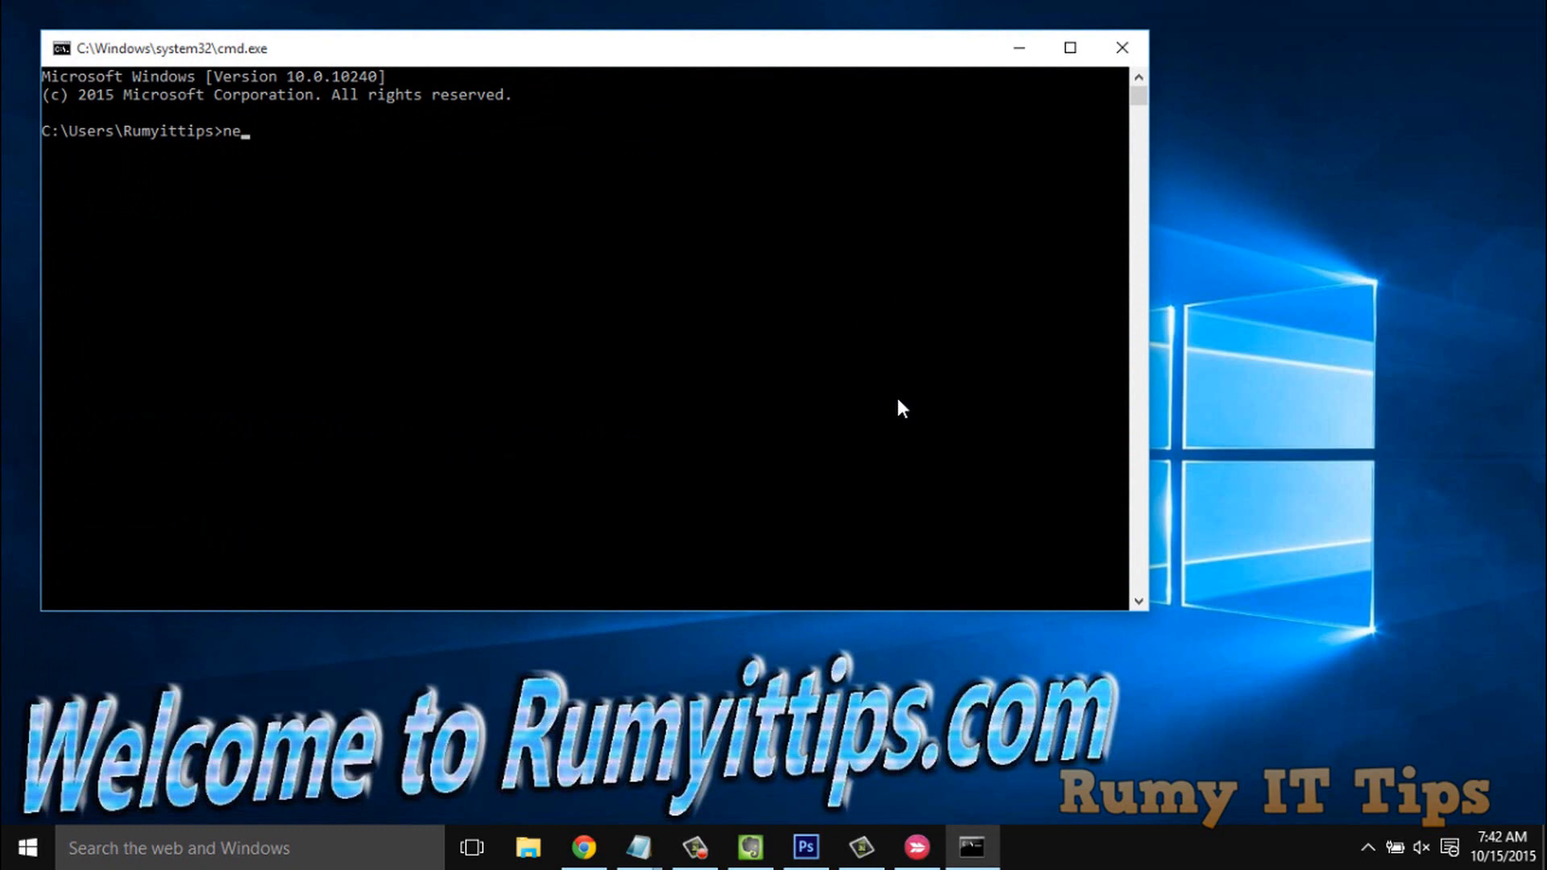
text(t user)
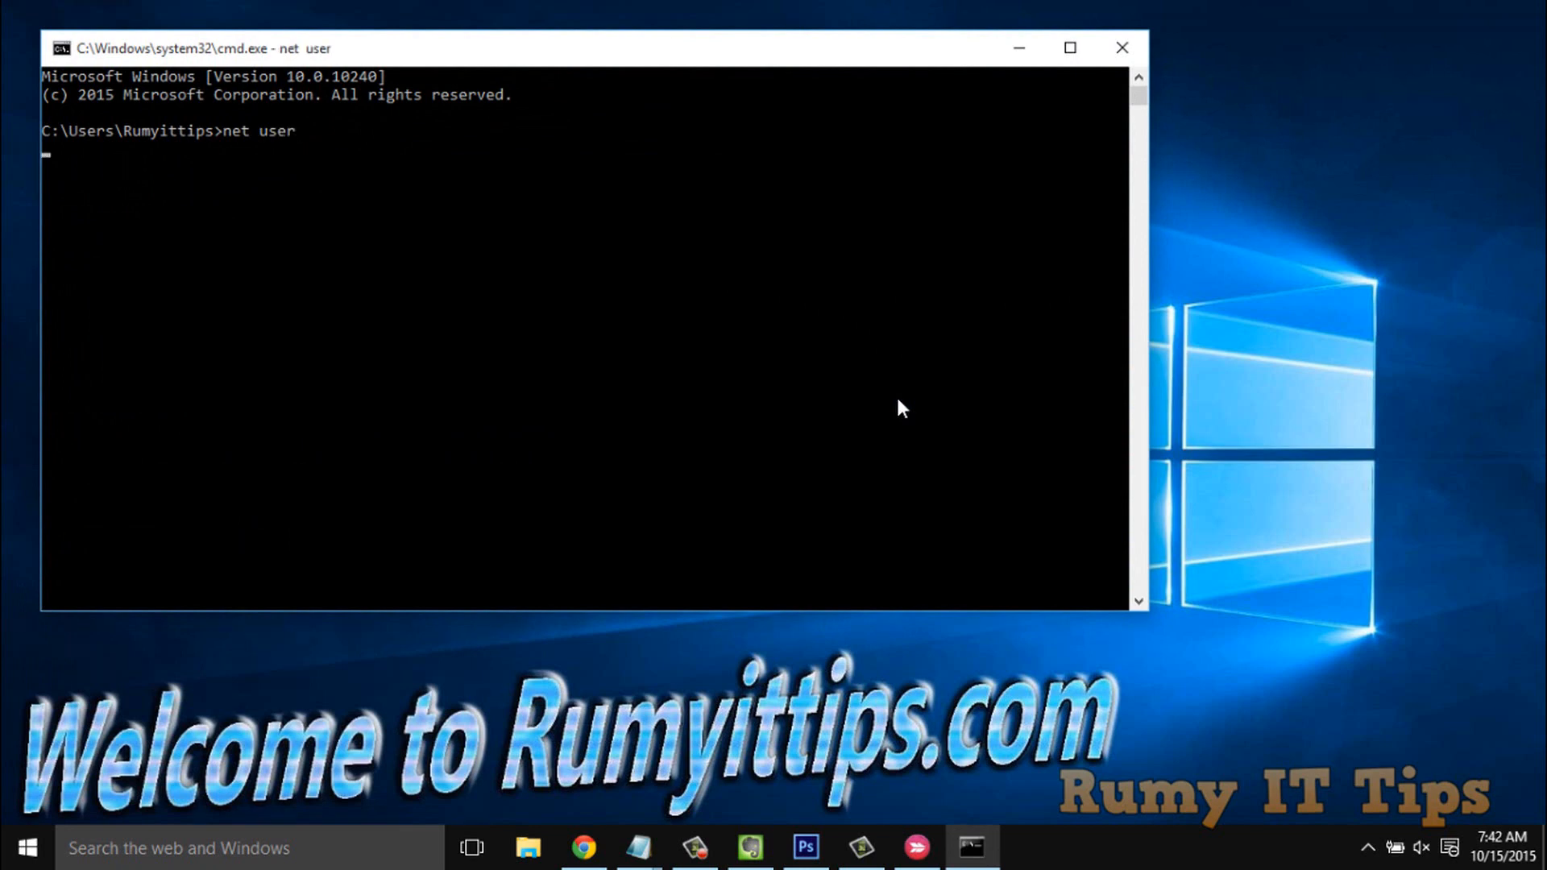
key(Return)
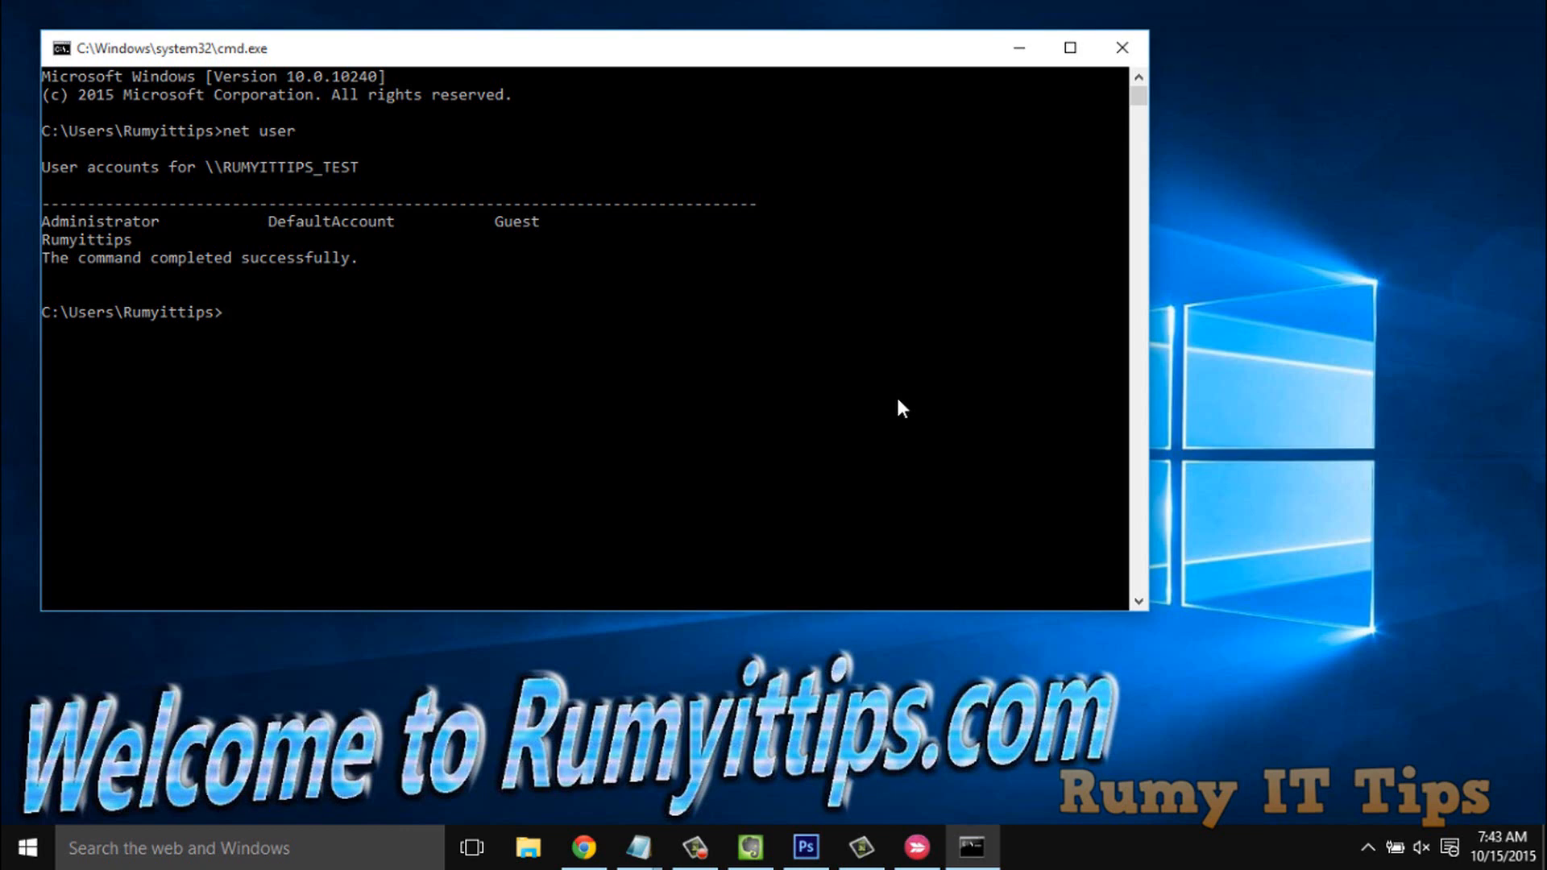
text(net)
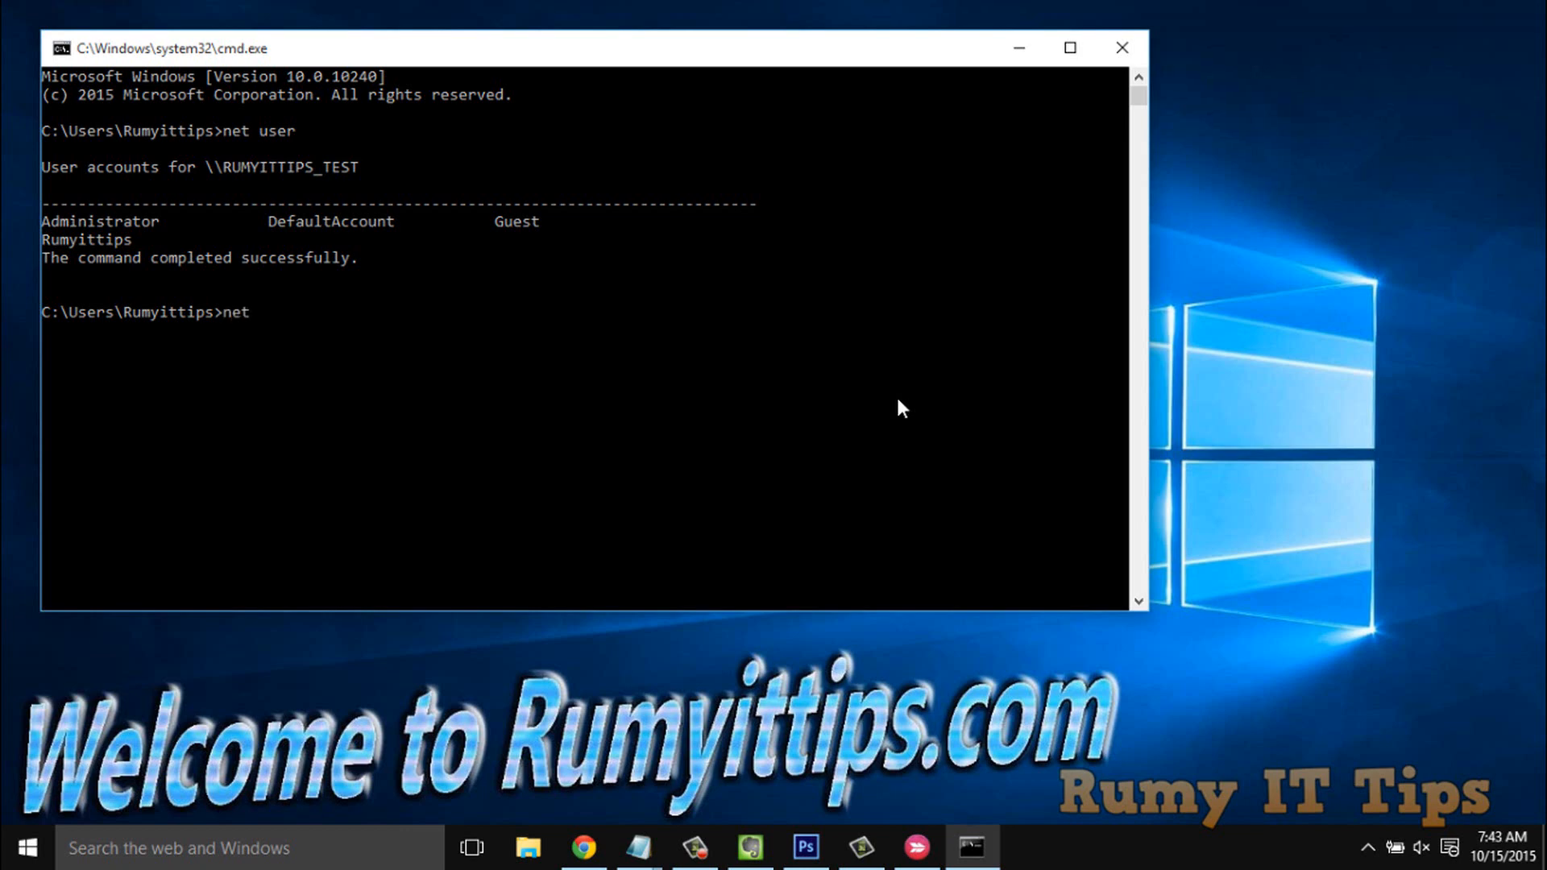
text(user)
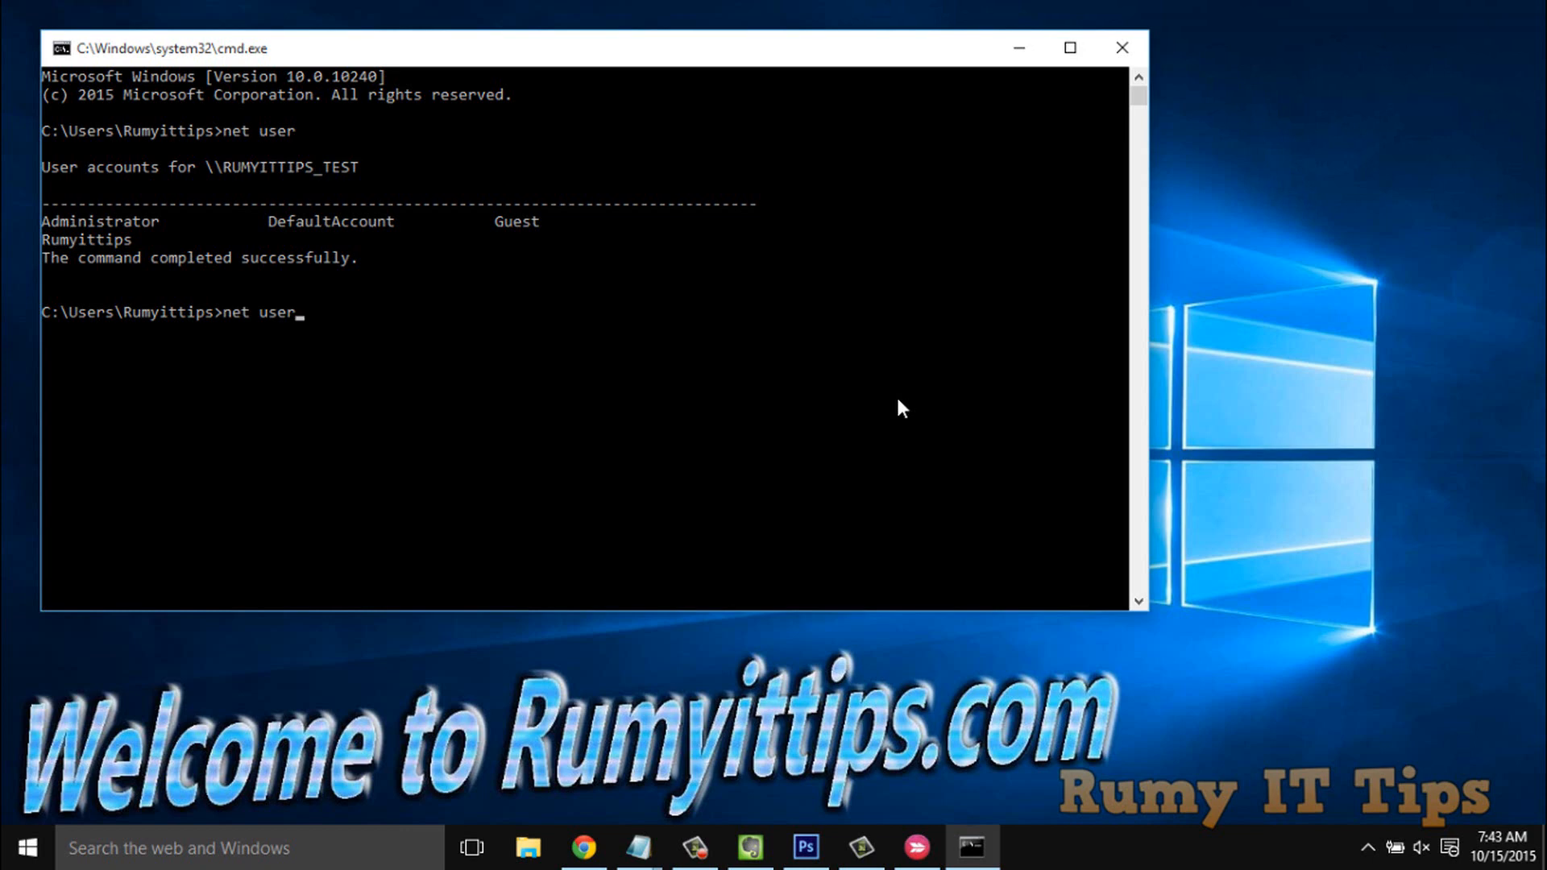
text(administ)
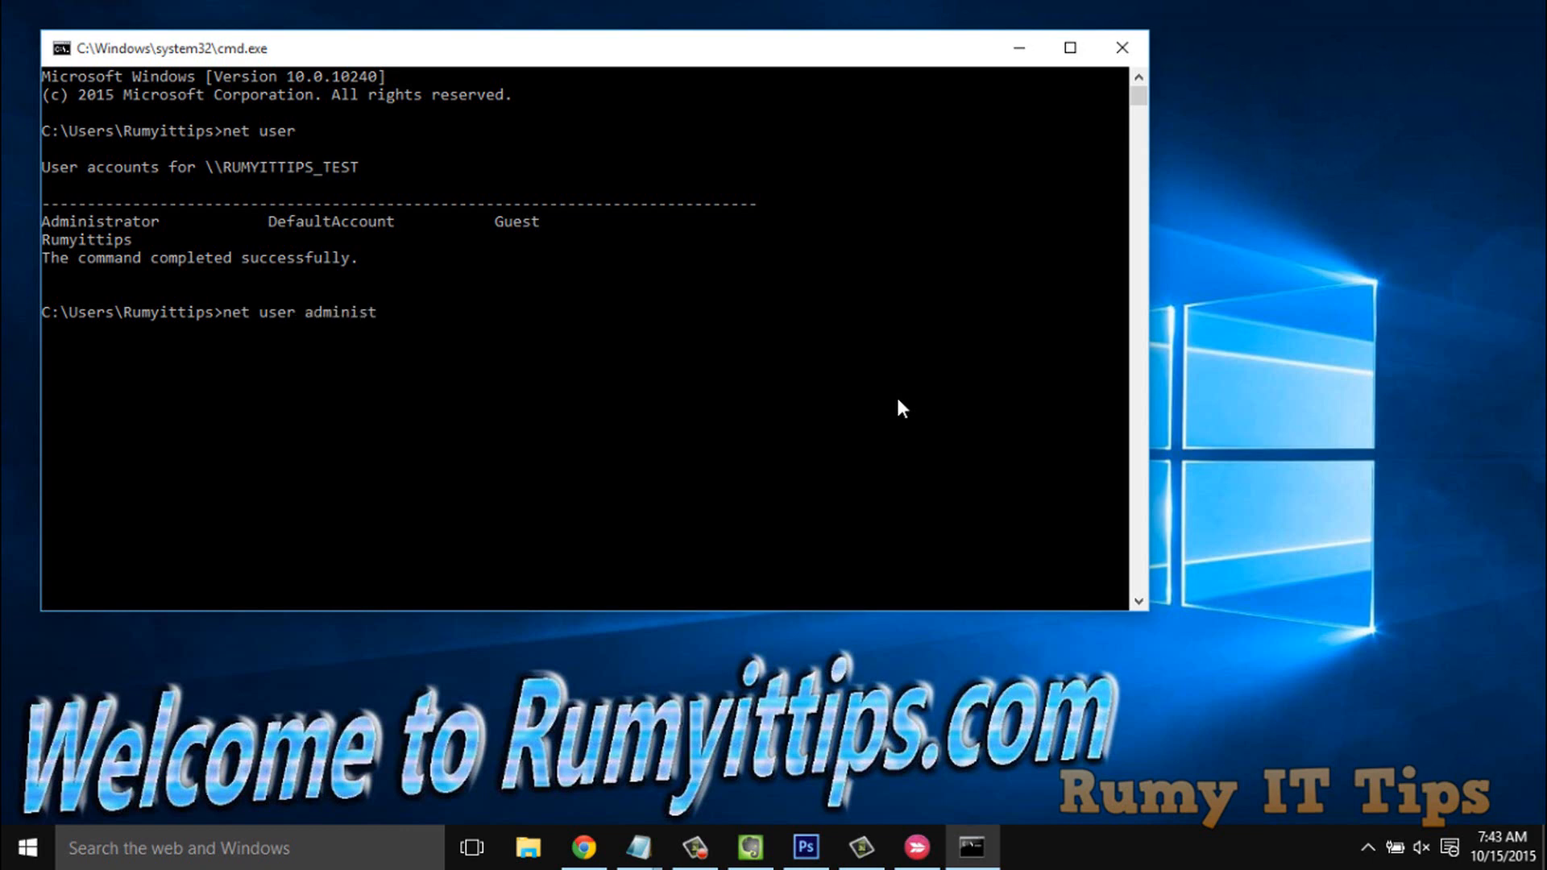
text(rator /)
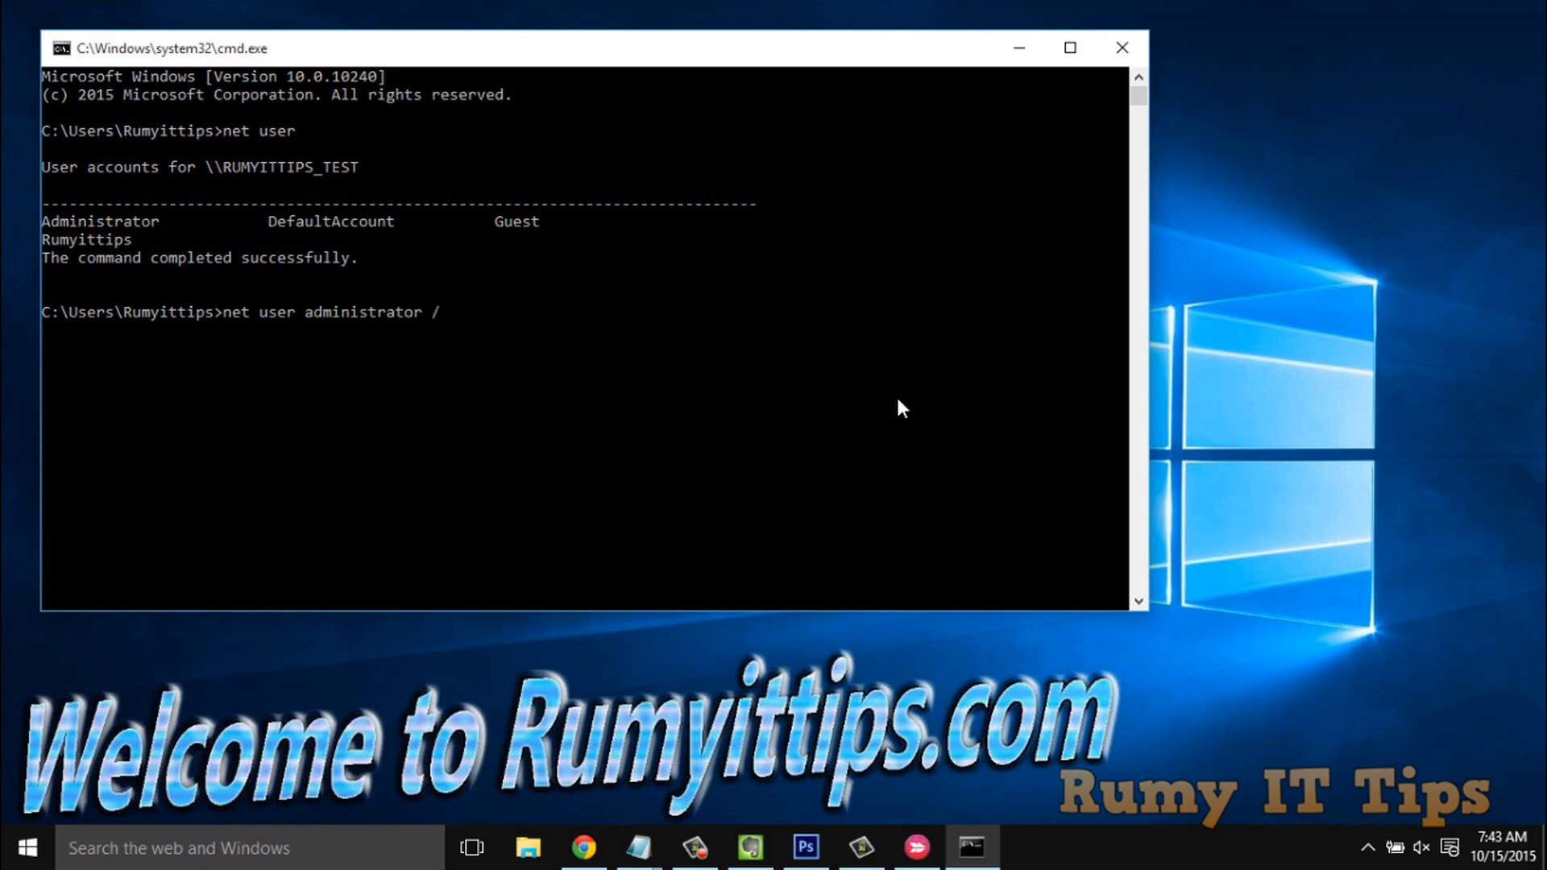
text(ac)
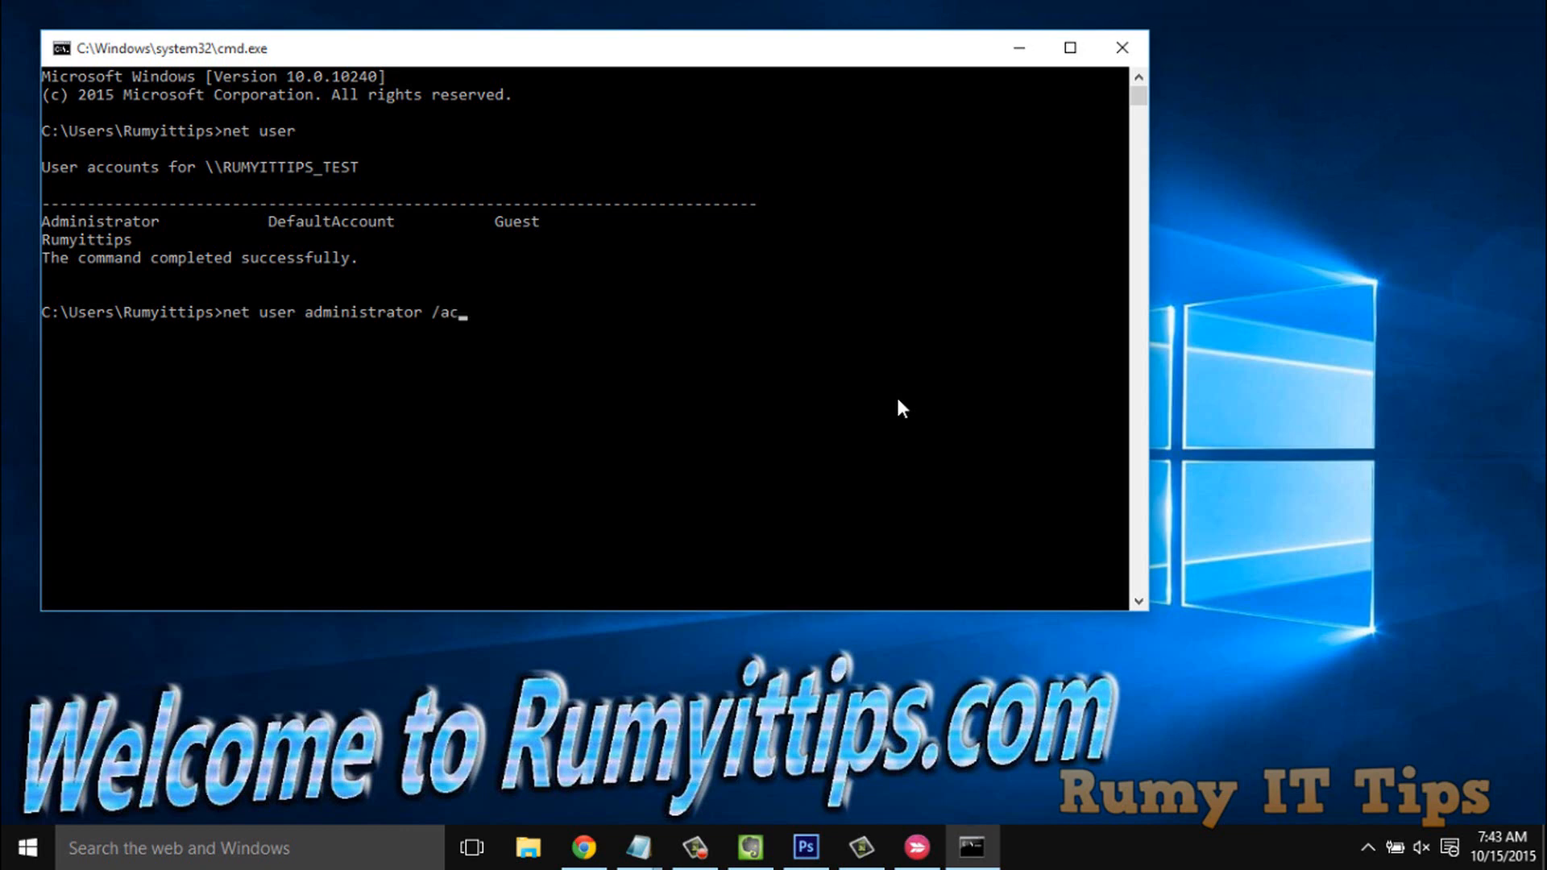
text(tive:)
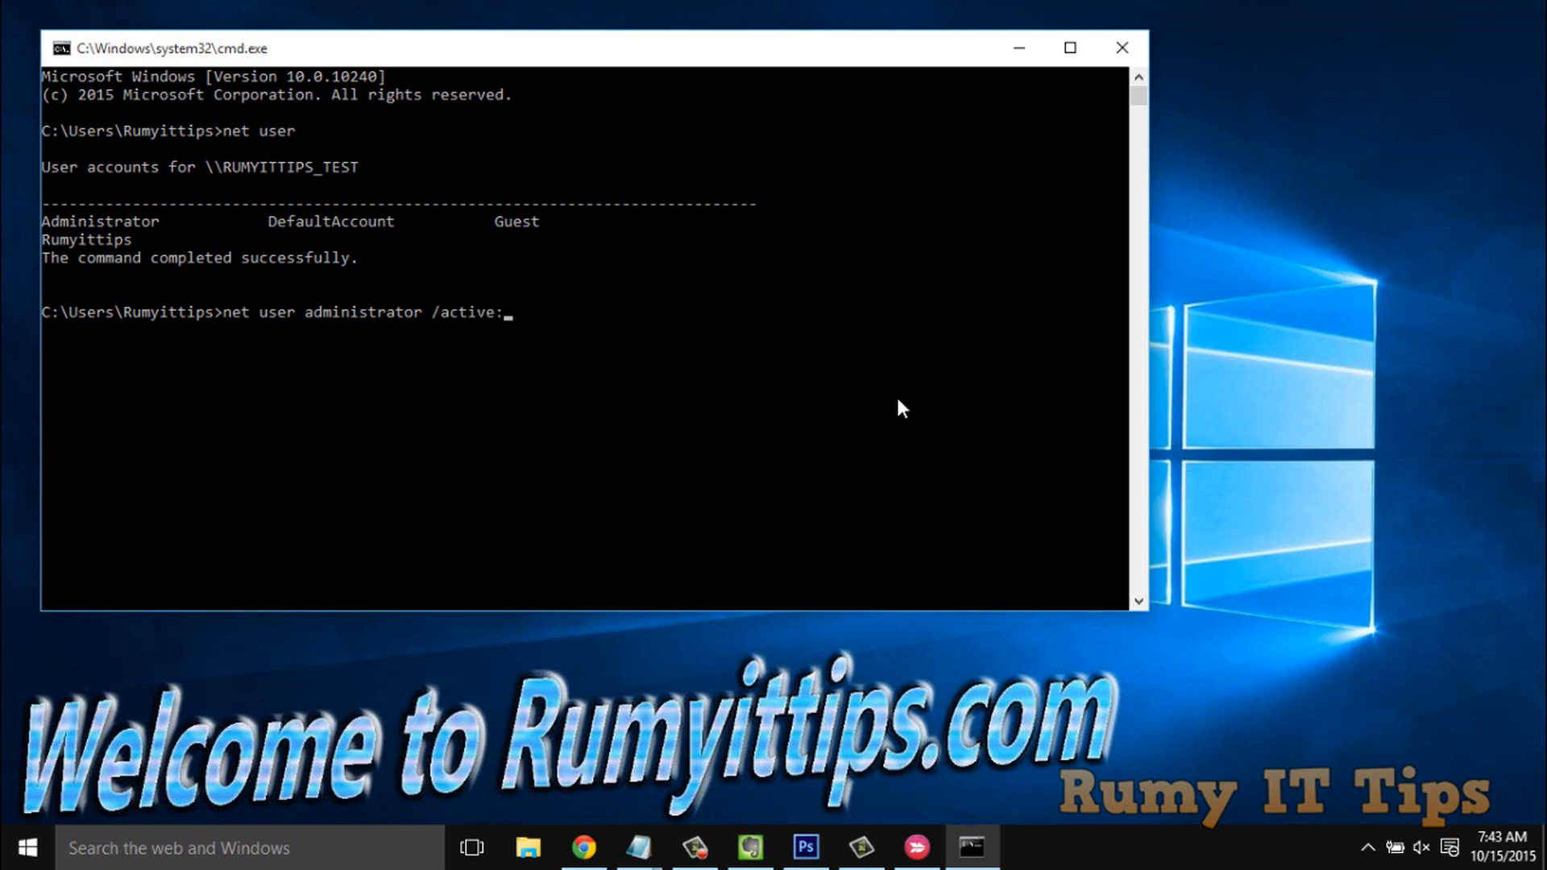
text(yes)
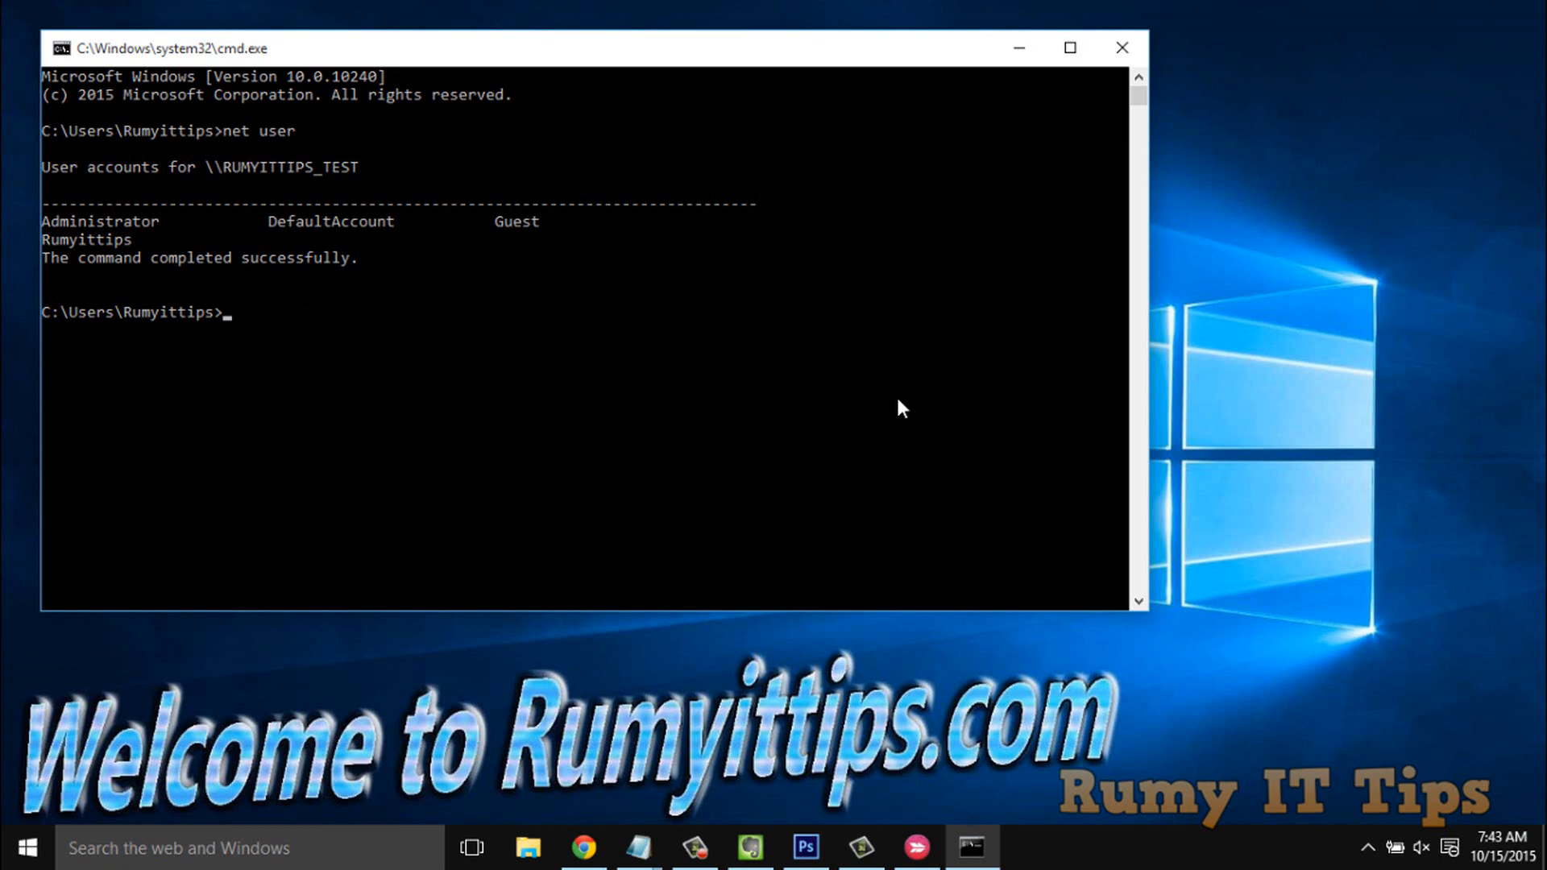
mouse_move(158, 229)
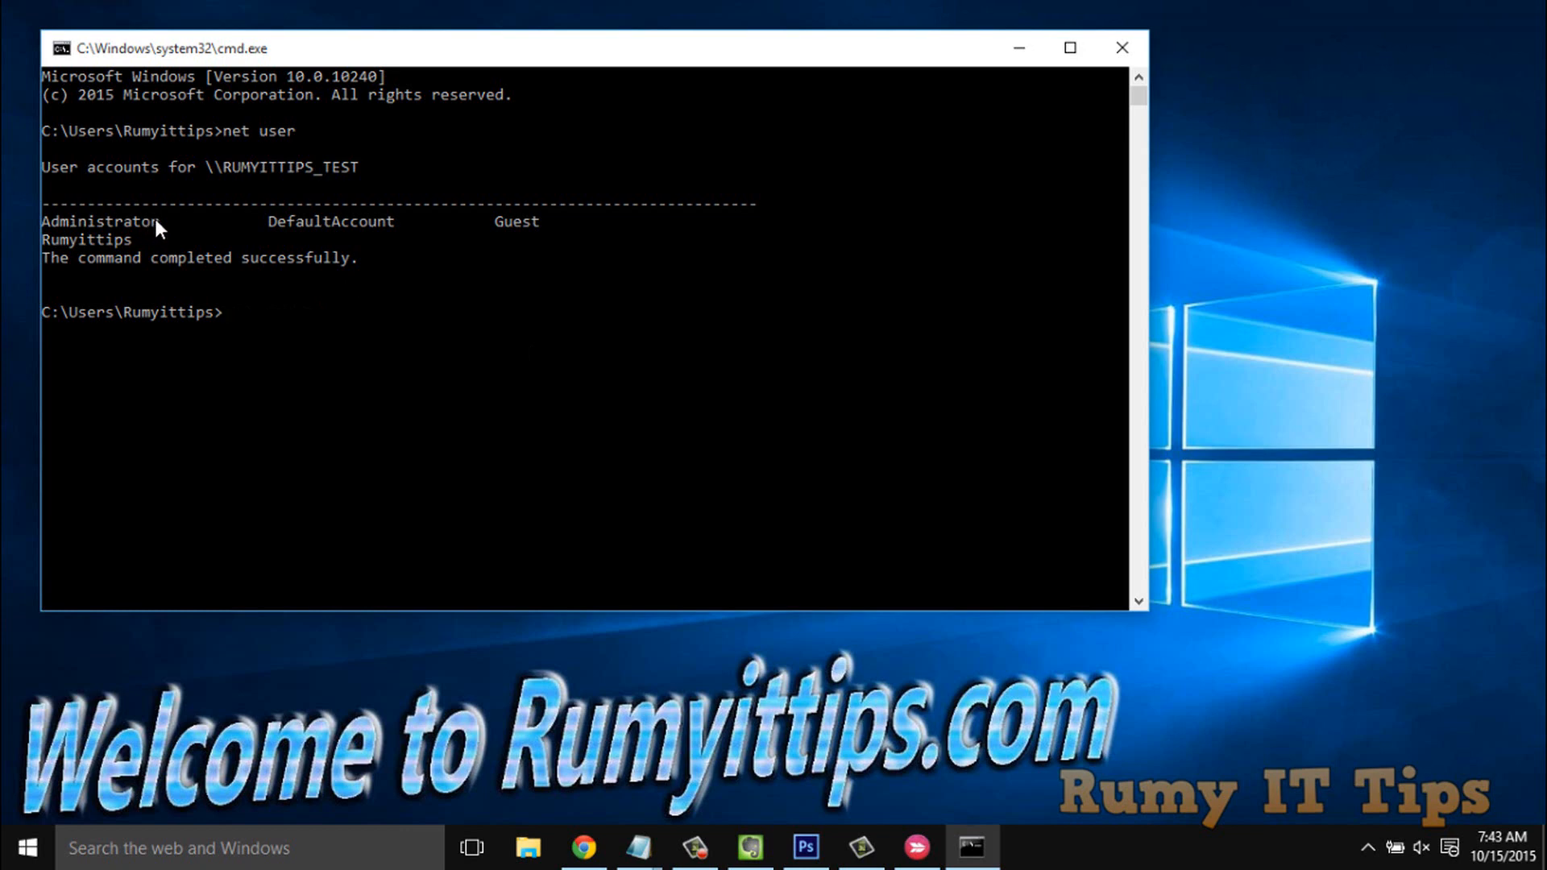
Step: Select the current account's name in the net user output and bring up the Start menu
double_click(86, 238)
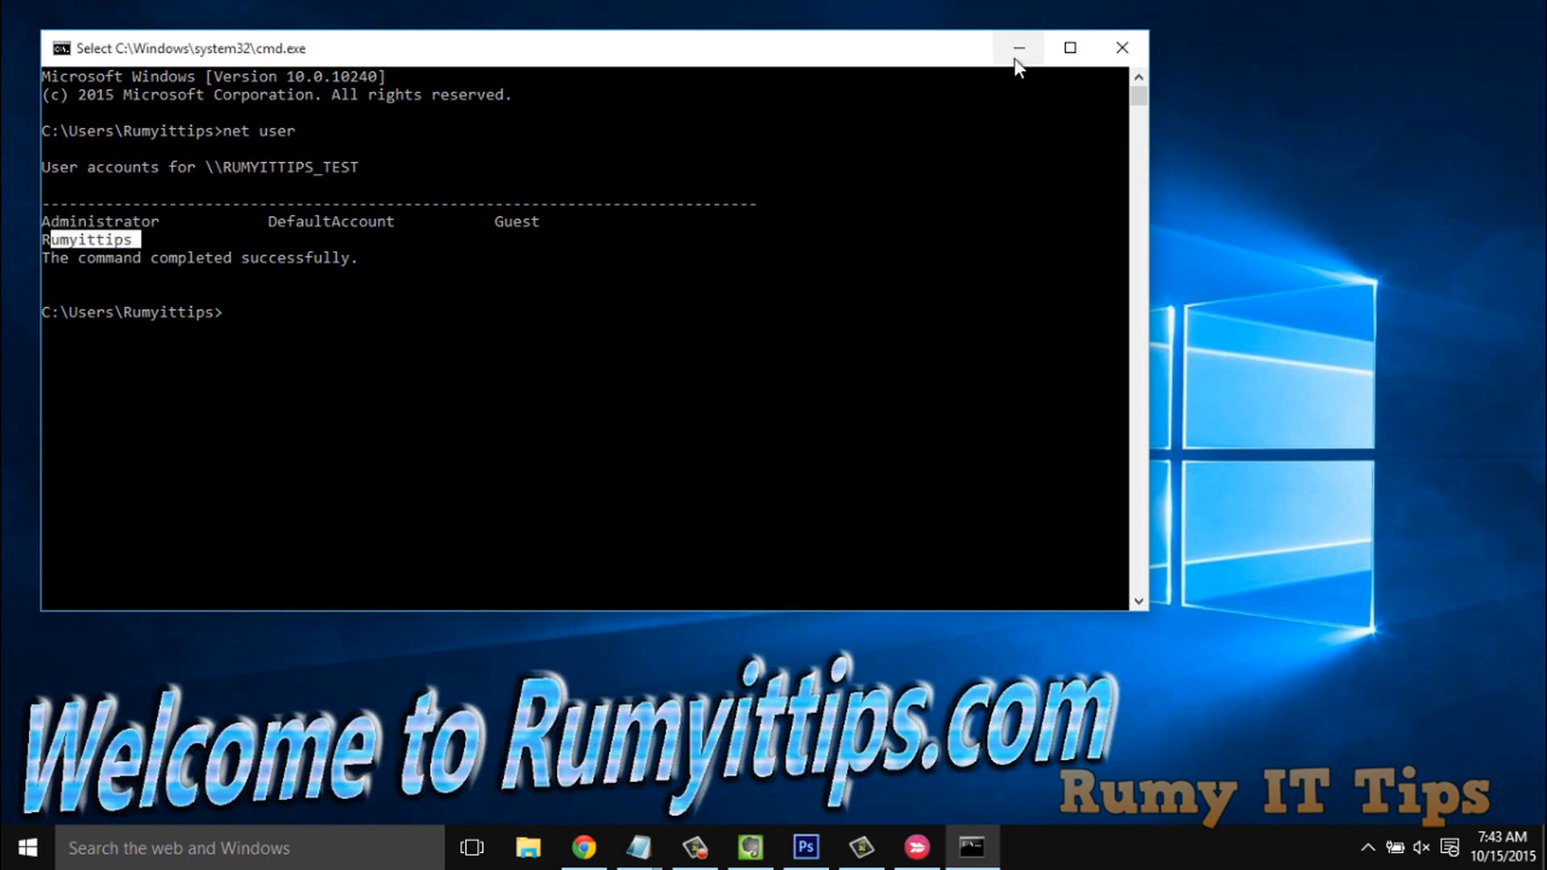
mouse_move(1018, 47)
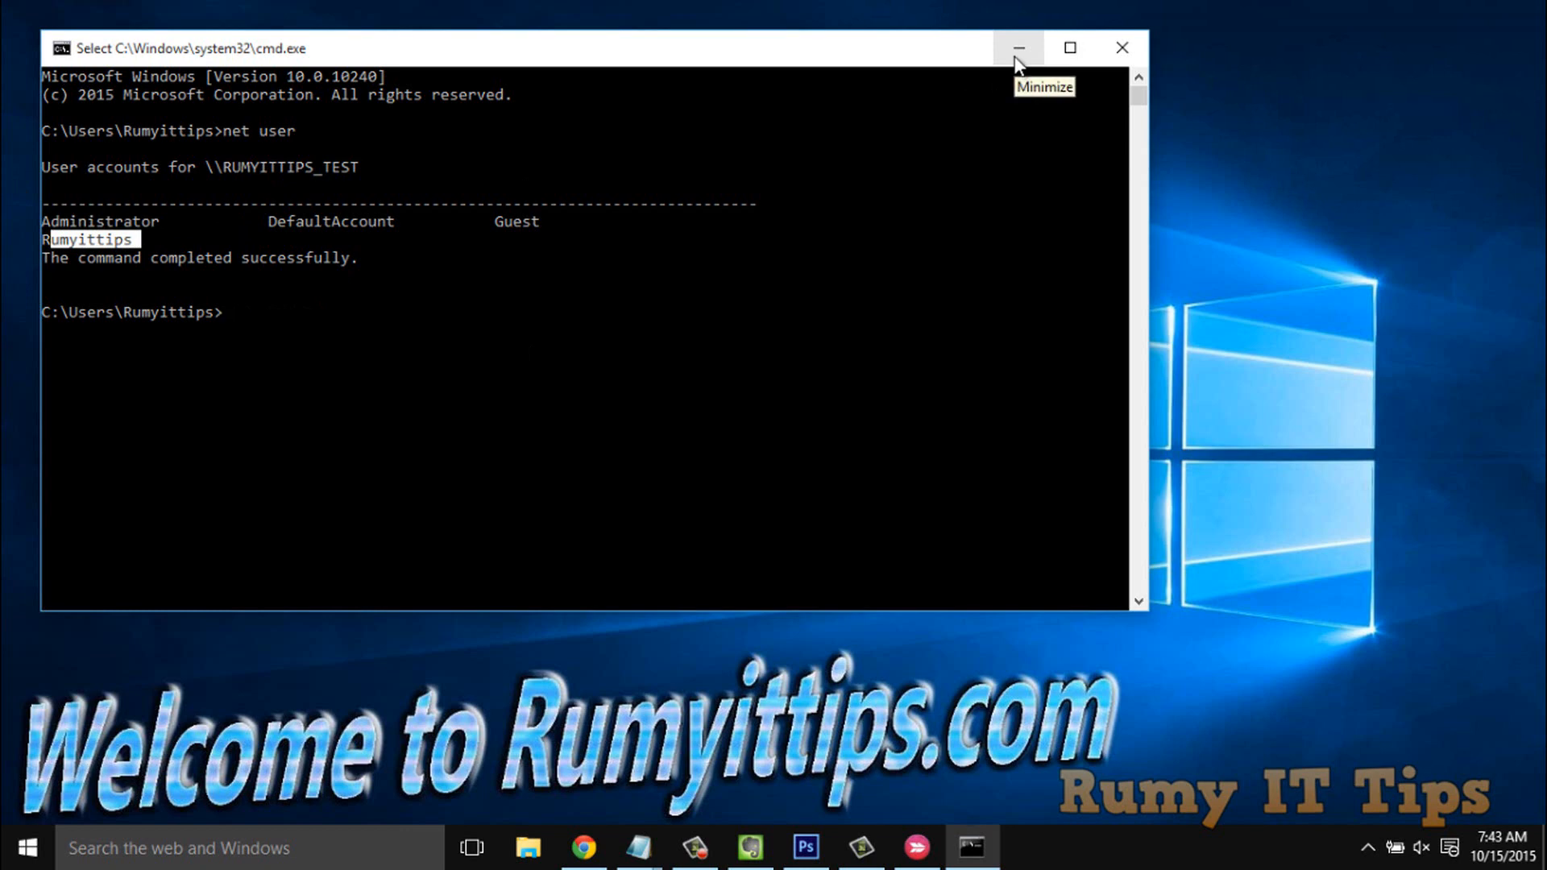
mouse_move(218, 269)
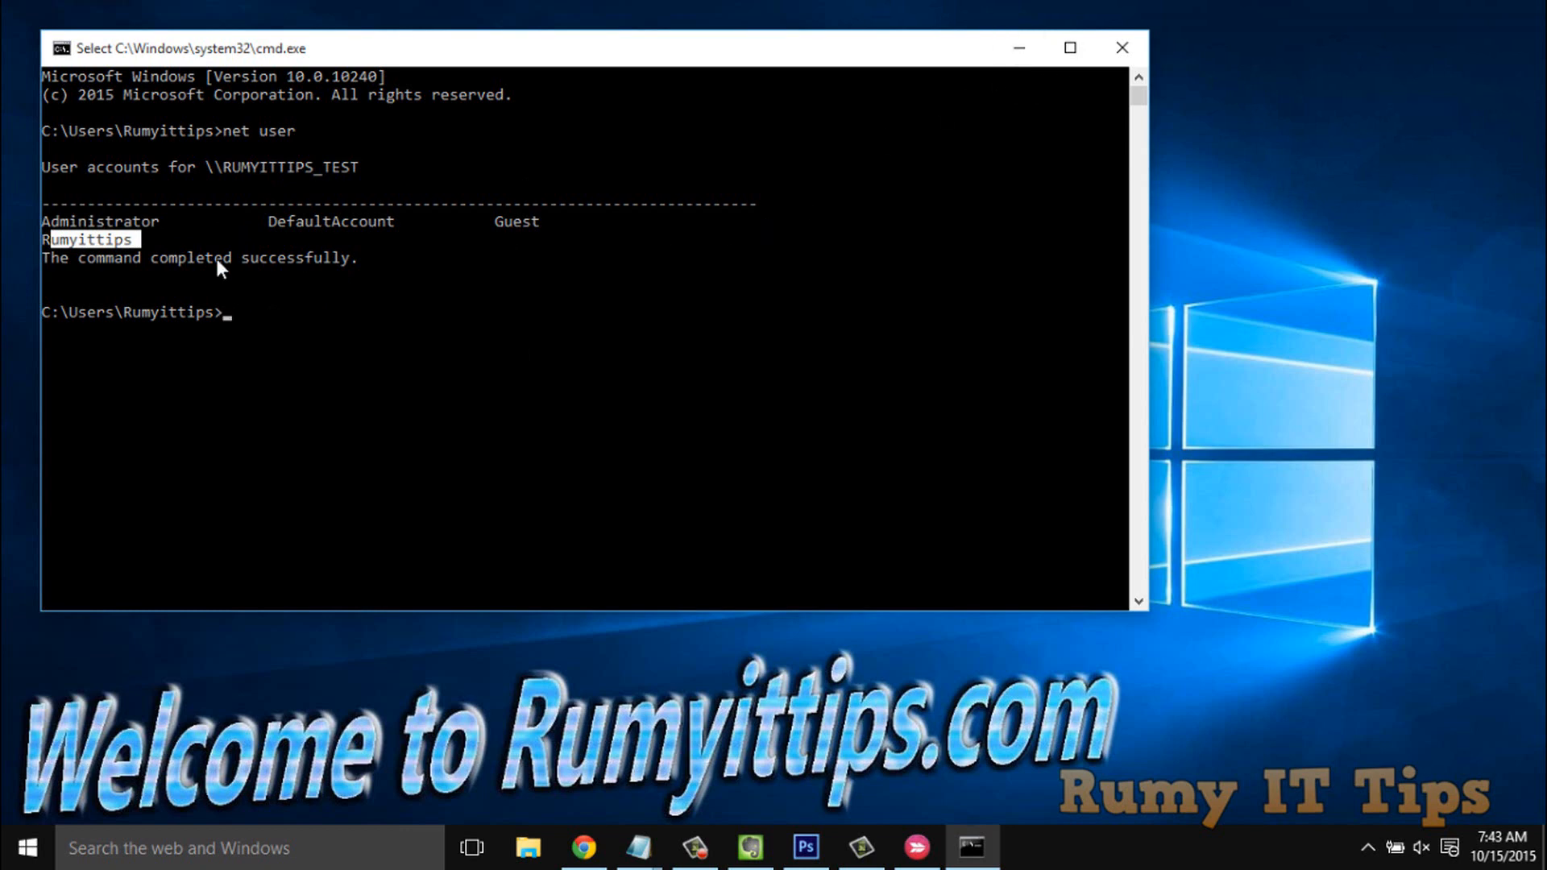
click(28, 848)
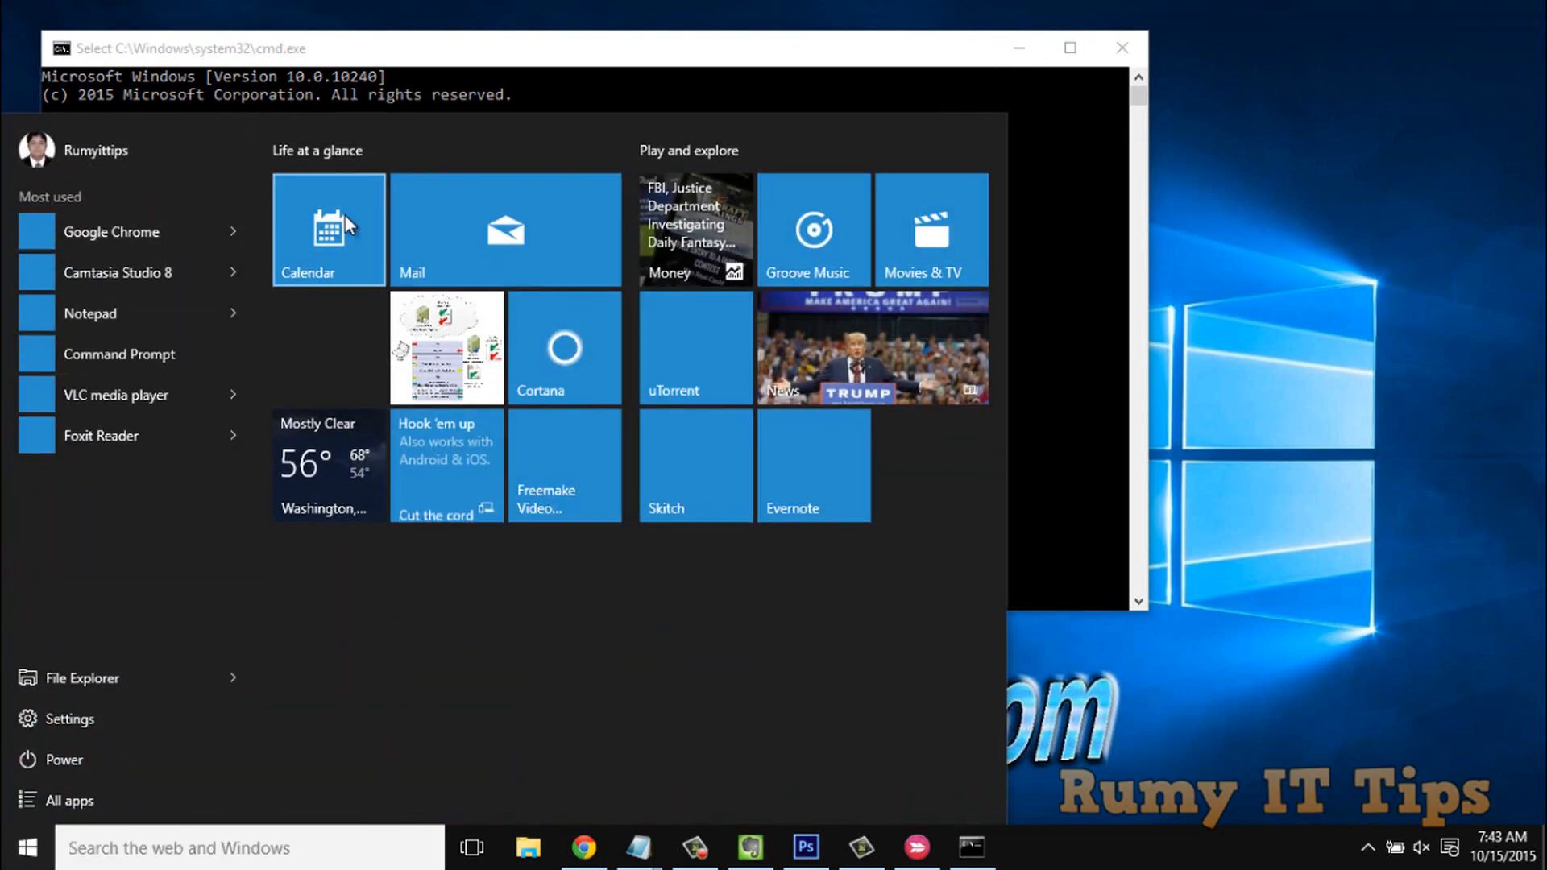
mouse_move(651, 57)
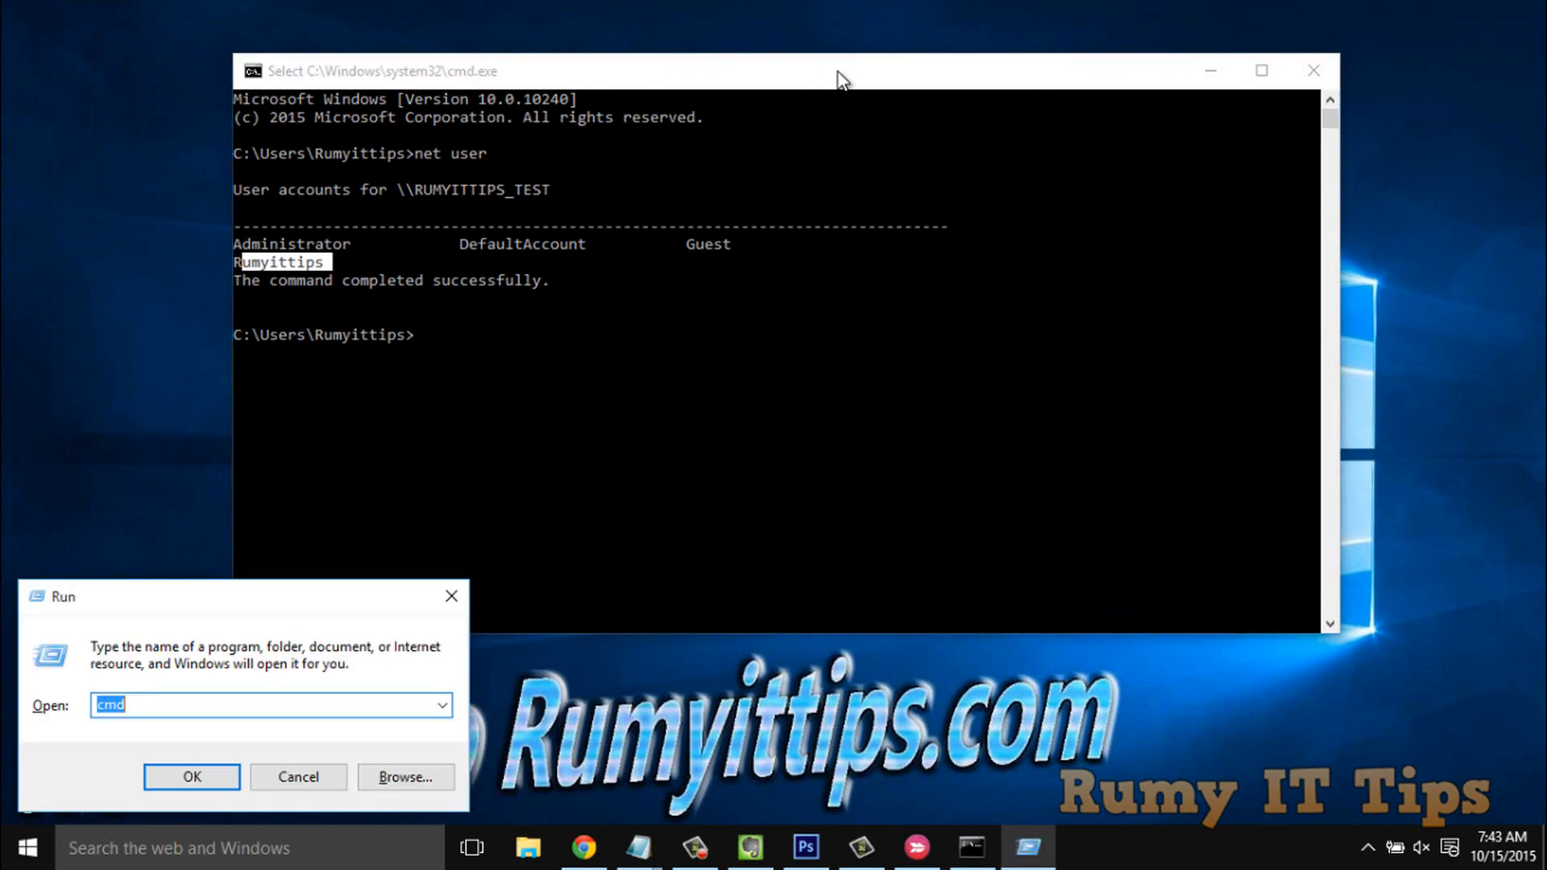
Step: Fill Run's Open box with the earlier 'runas /user:administrator control' command via autocomplete
text(run)
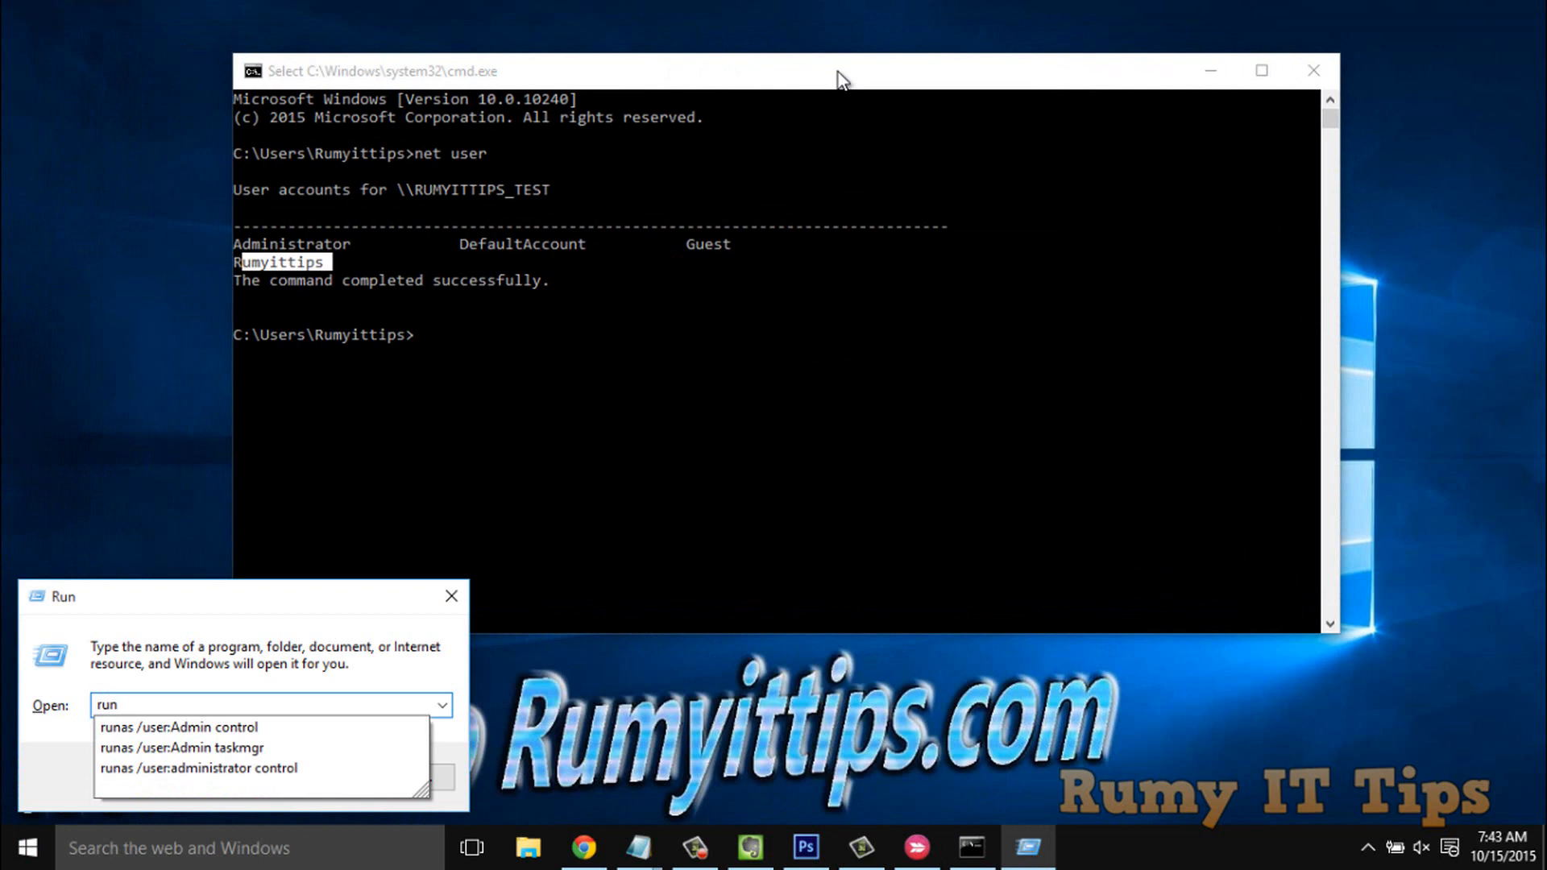
click(198, 767)
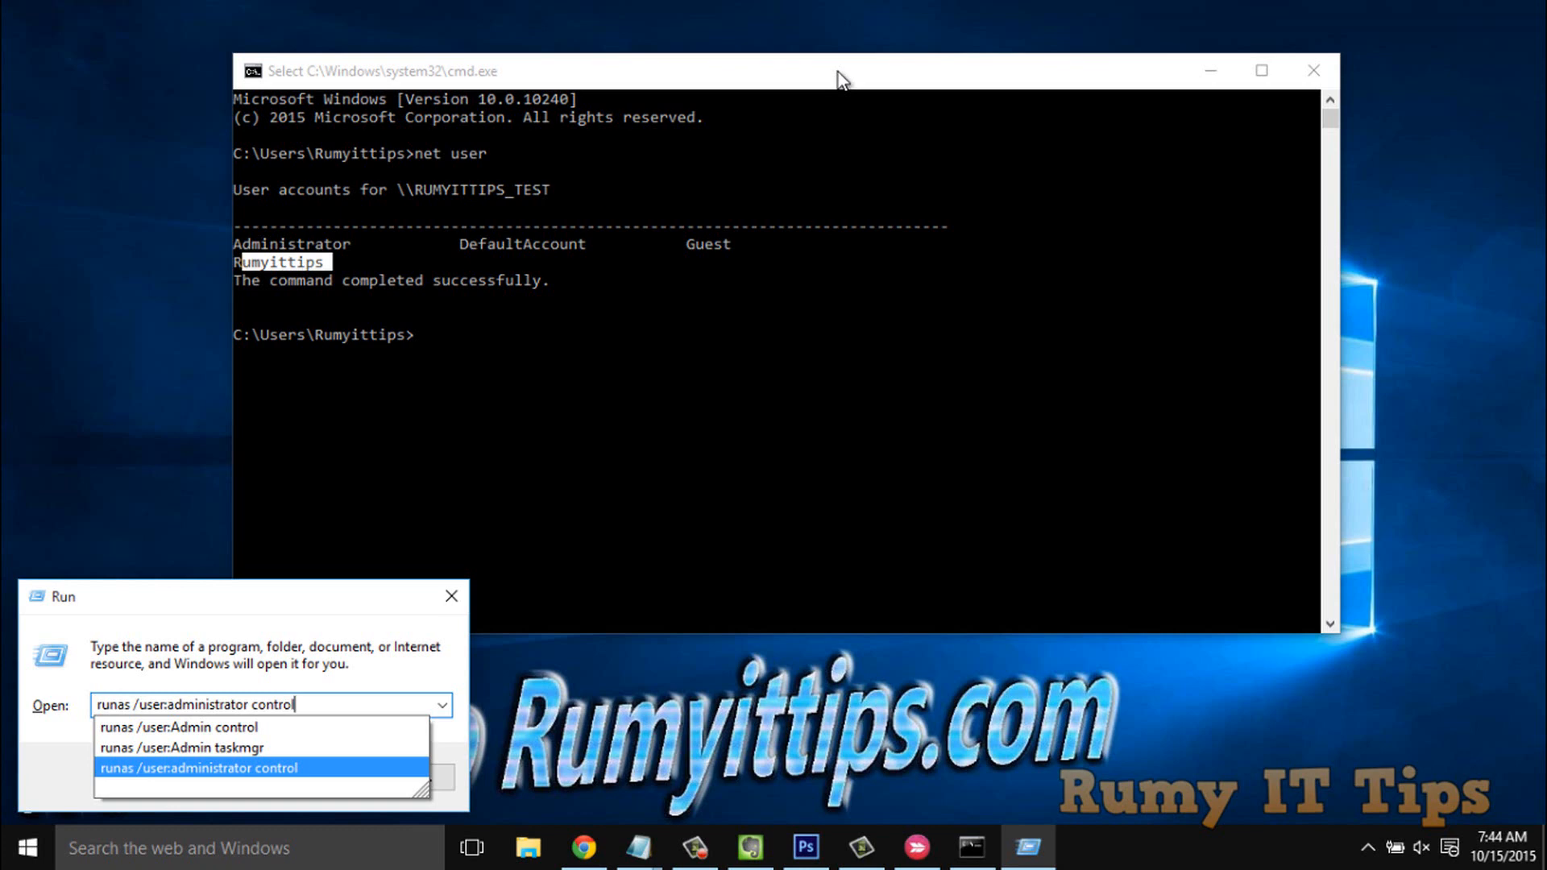
mouse_move(259, 748)
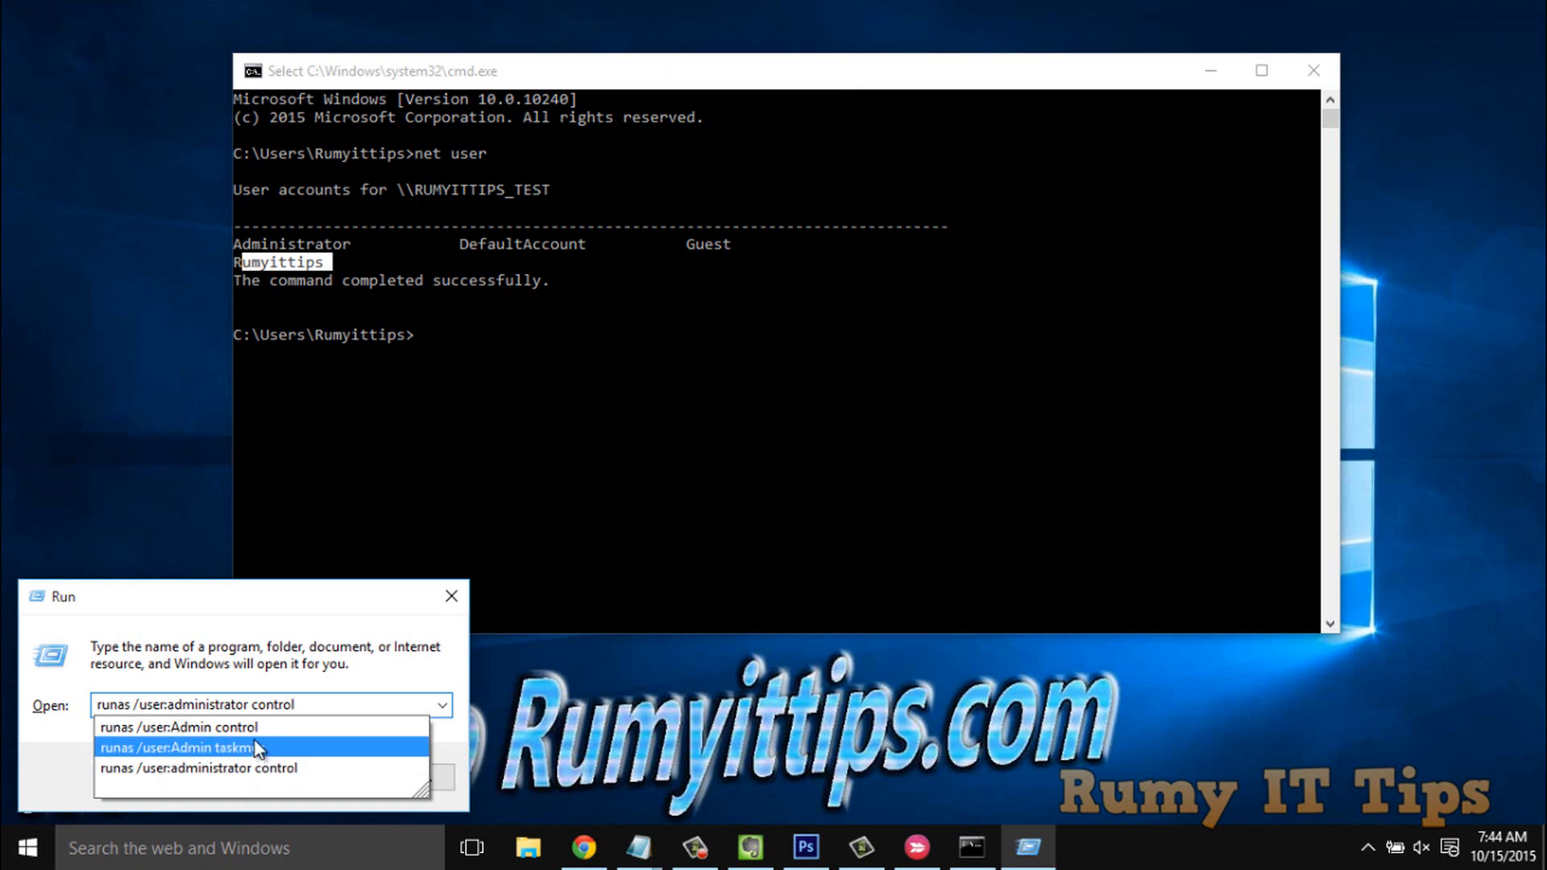